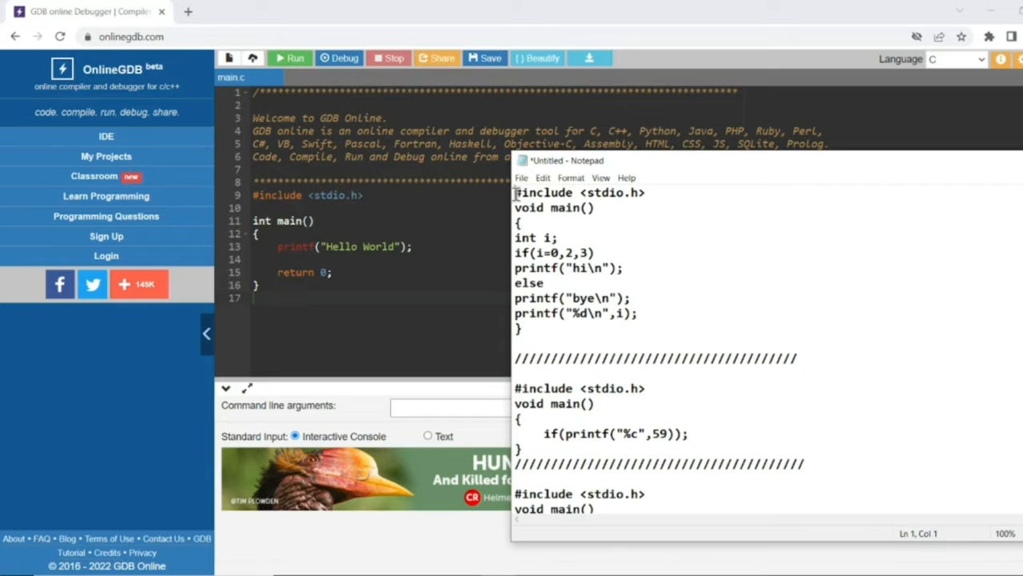
Step: Select the first quiz snippet, if(i=0,2,3), in the Notepad file
{"action": "left_click_drag", "start_coordinate": [515, 192], "coordinate": [523, 329]}
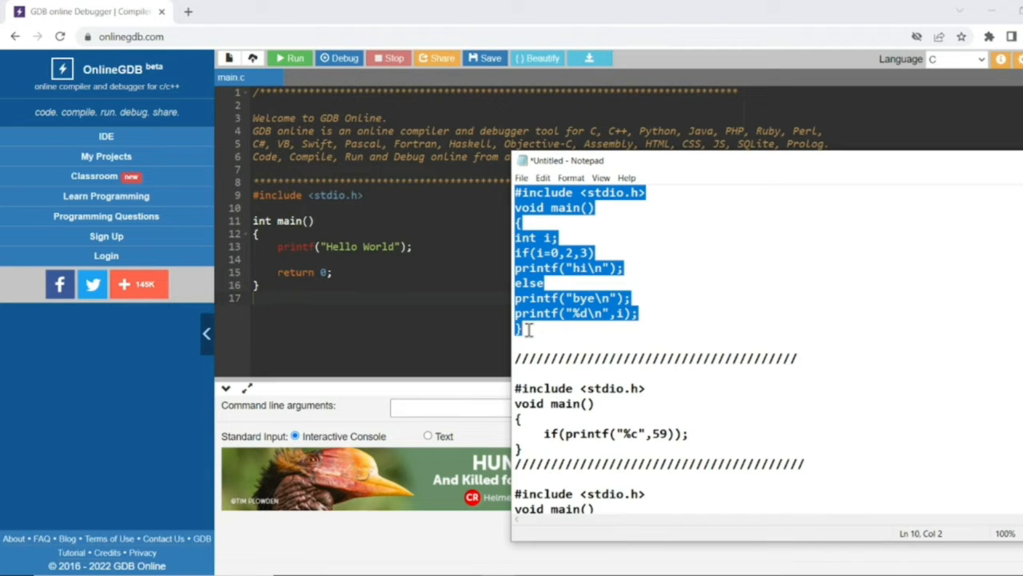
{"action": "mouse_move", "coordinate": [249, 190]}
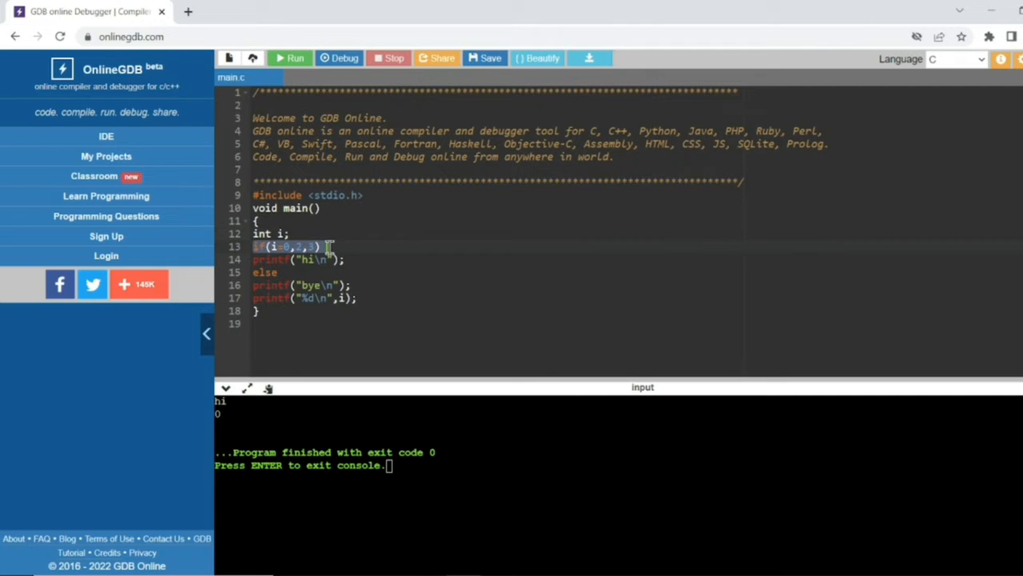
Step: Annotate line 13 with the comment // if(0,2,3) // if(3)
{"action": "left_click", "coordinate": [288, 247]}
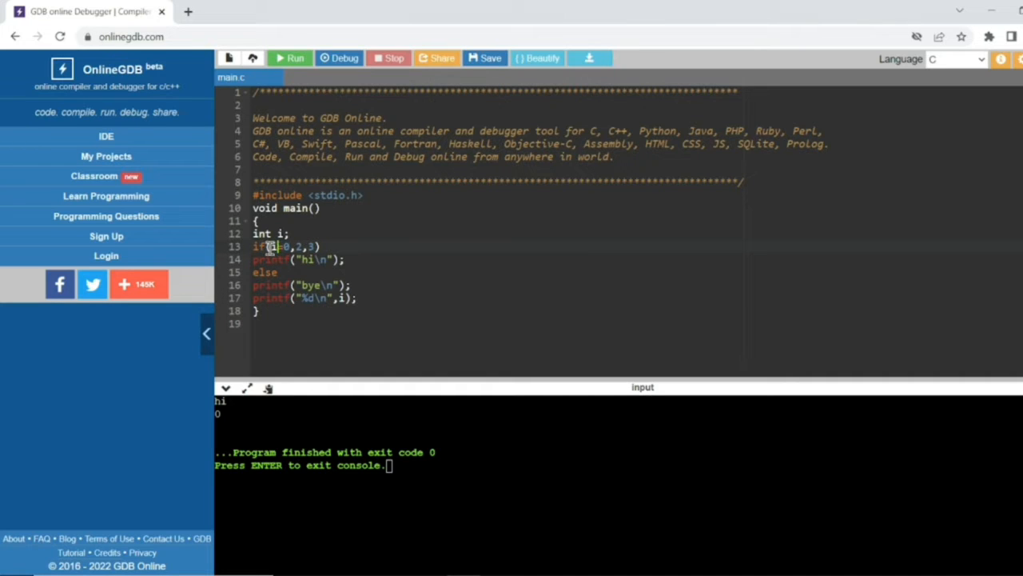
{"action": "type", "text": "|"}
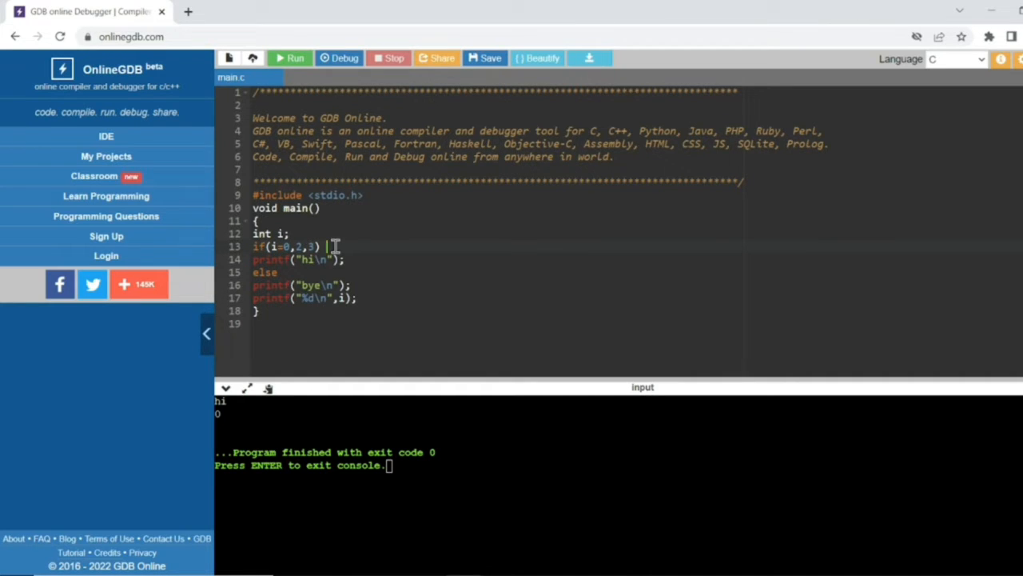
{"action": "type", "text": "if(0,2,3"}
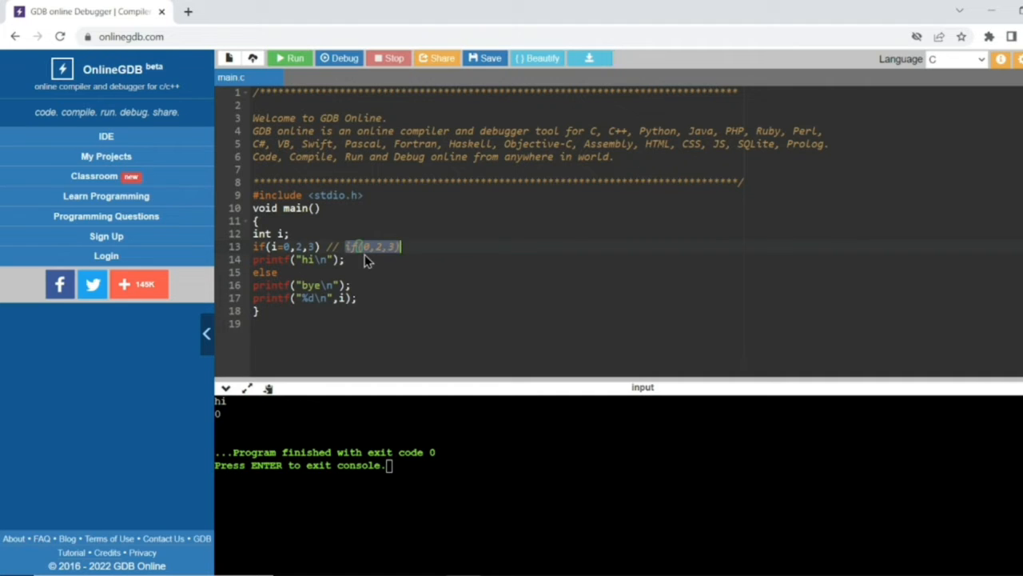
{"action": "left_click", "coordinate": [391, 246]}
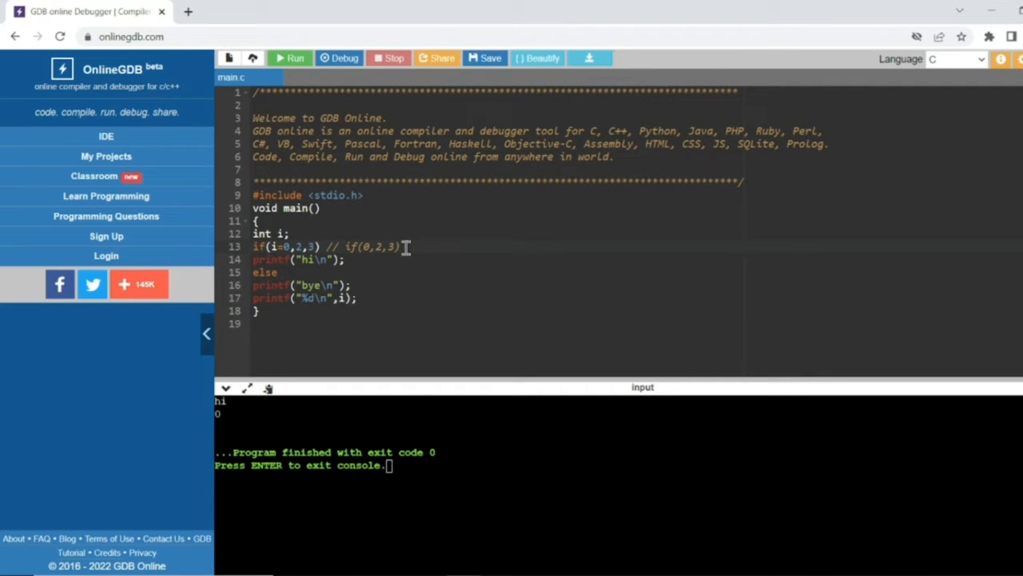
{"action": "type", "text": "if("}
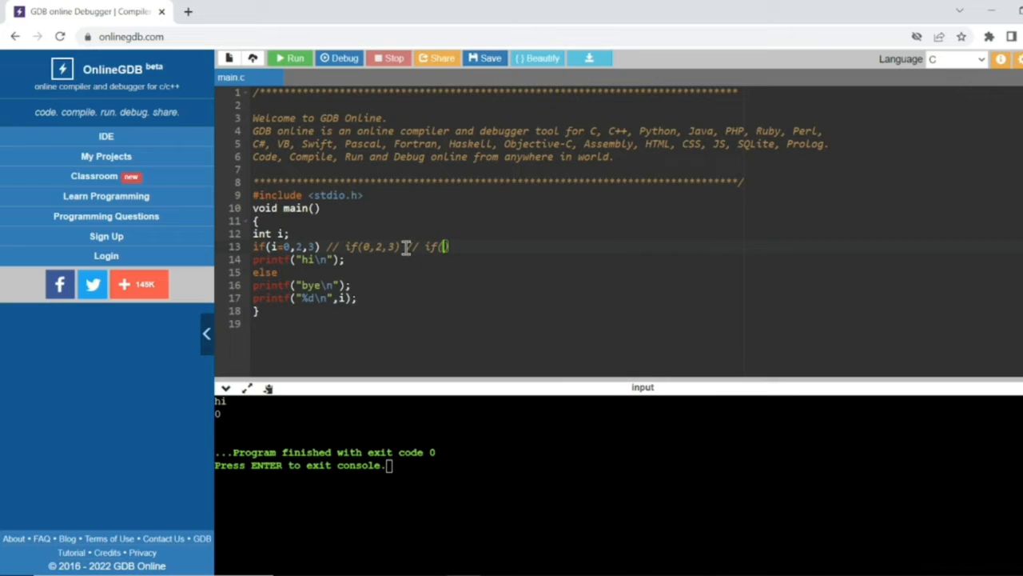
{"action": "type", "text": "3"}
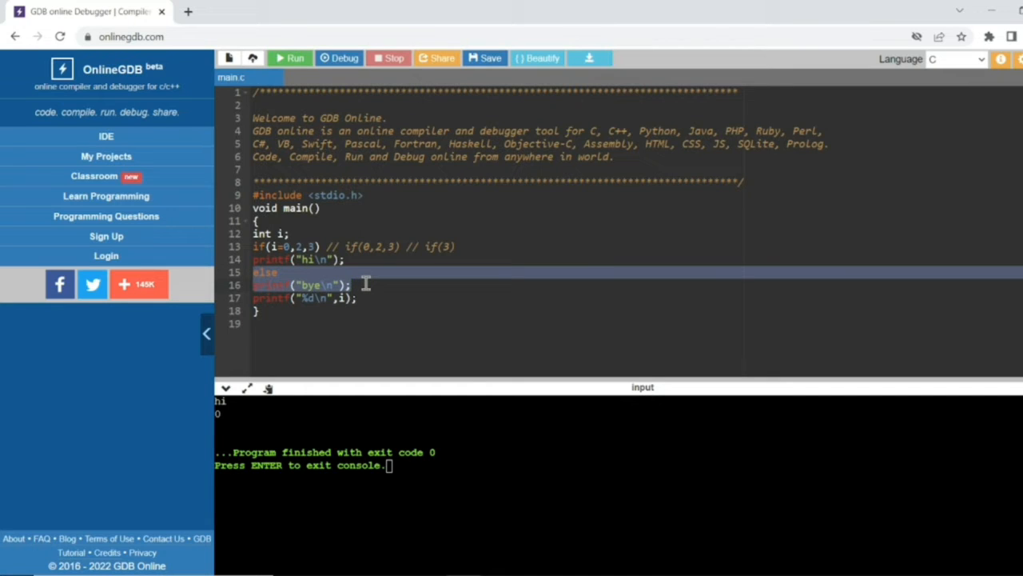
{"action": "mouse_move", "coordinate": [372, 283]}
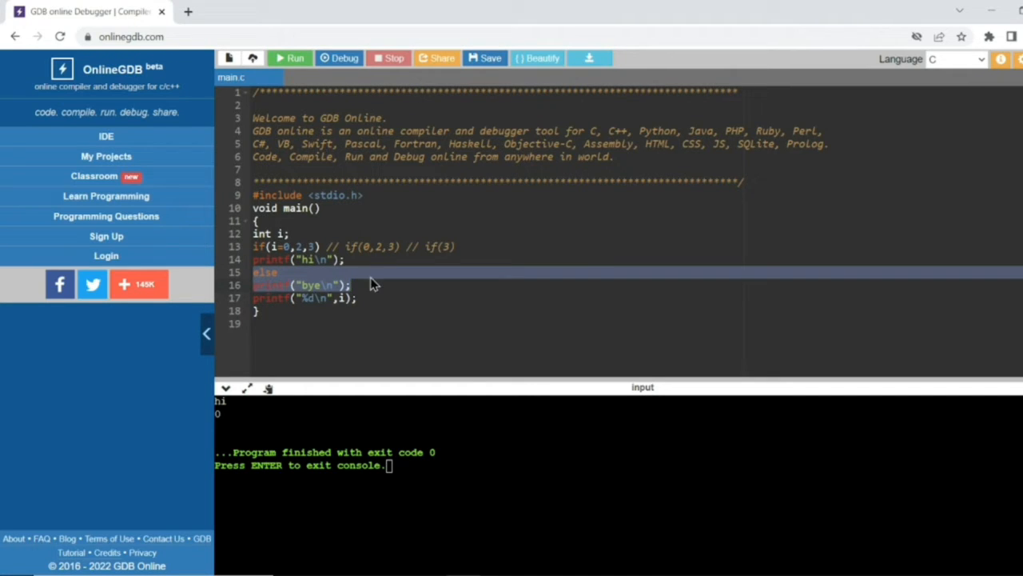
Step: Change the condition to if(i=0,2,0), end the comment with if(0), and run
{"action": "left_click", "coordinate": [328, 297]}
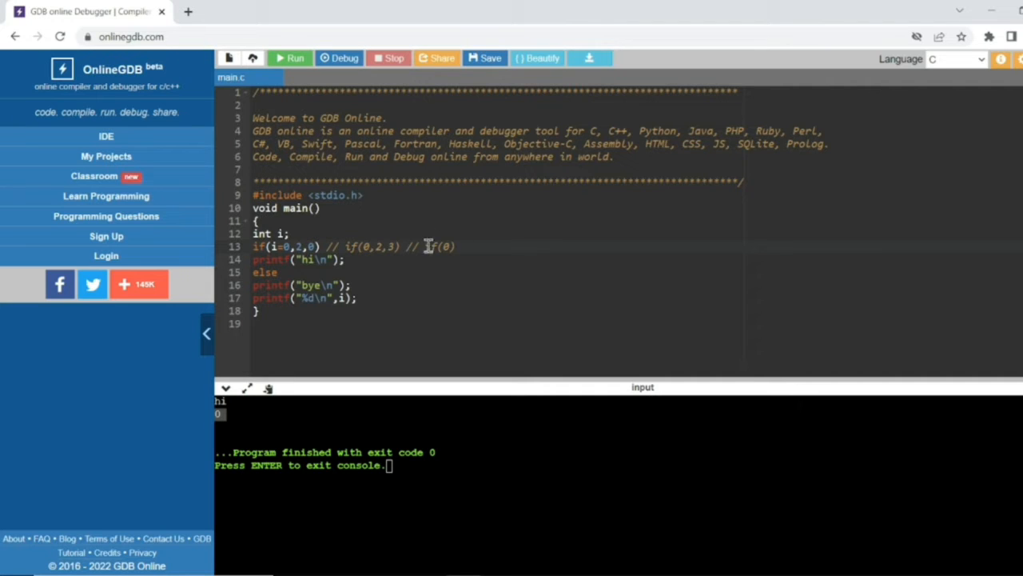
{"action": "mouse_move", "coordinate": [251, 271]}
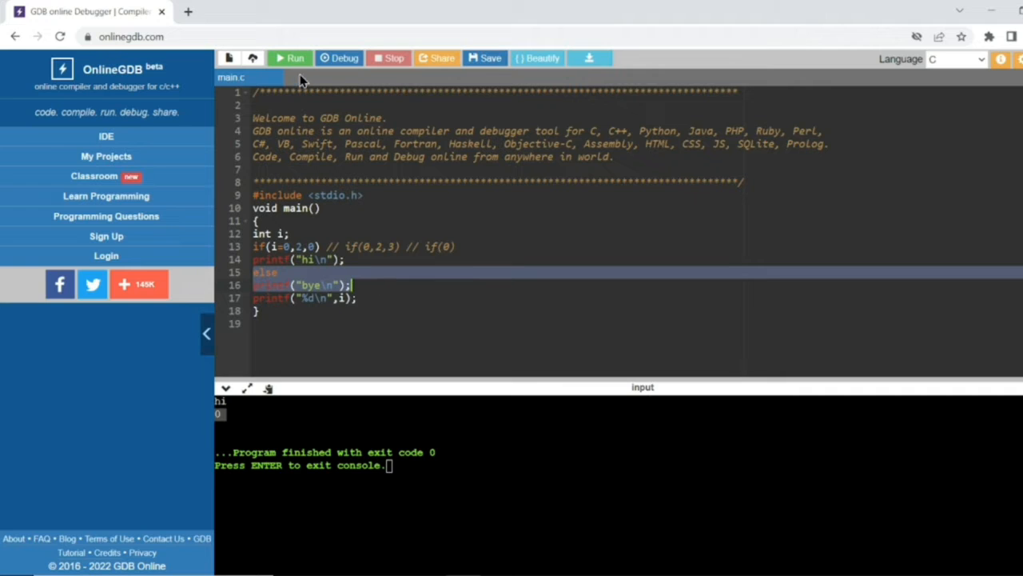
{"action": "left_click", "coordinate": [290, 58]}
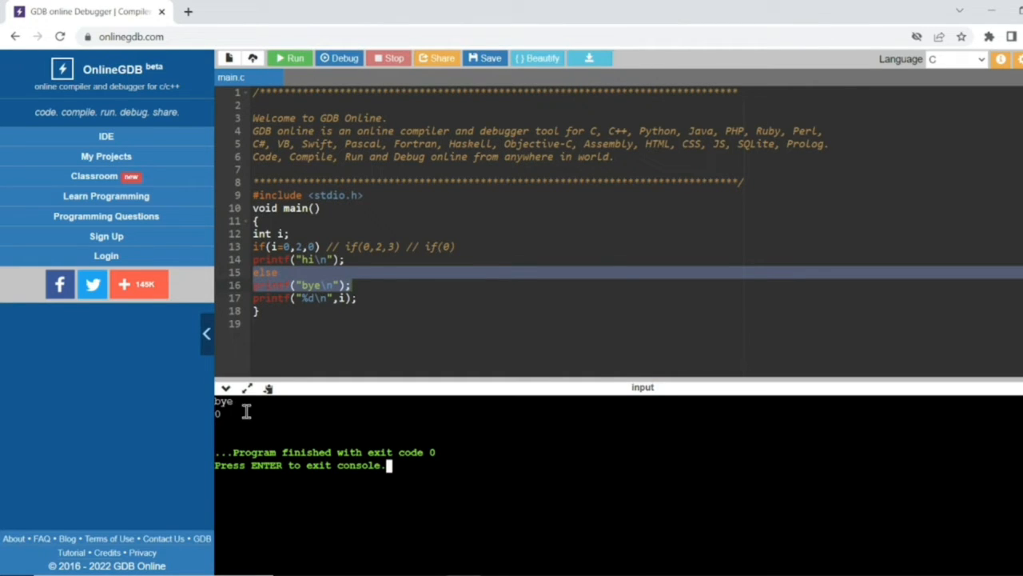
{"action": "mouse_move", "coordinate": [373, 314]}
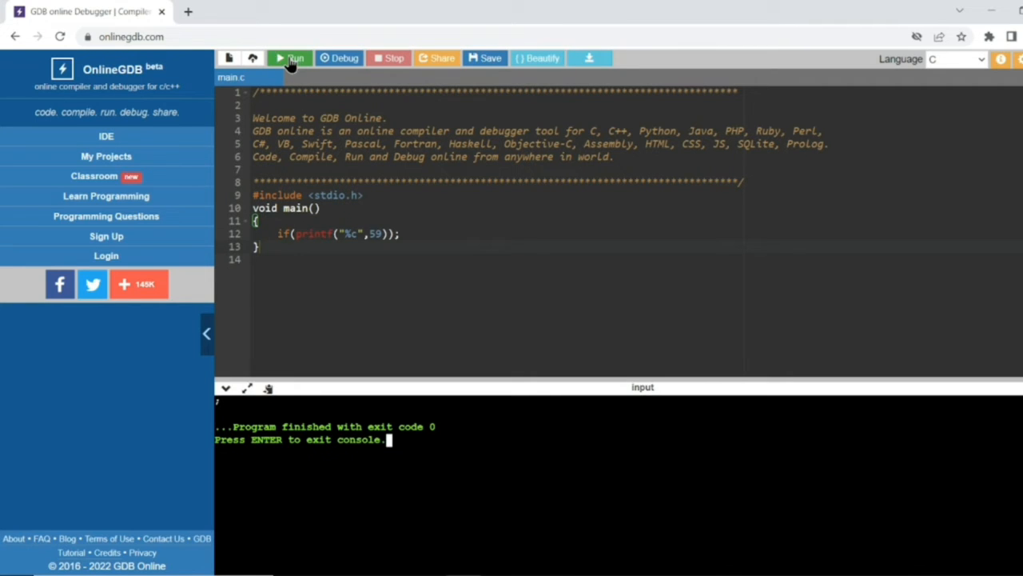
{"action": "mouse_move", "coordinate": [224, 399]}
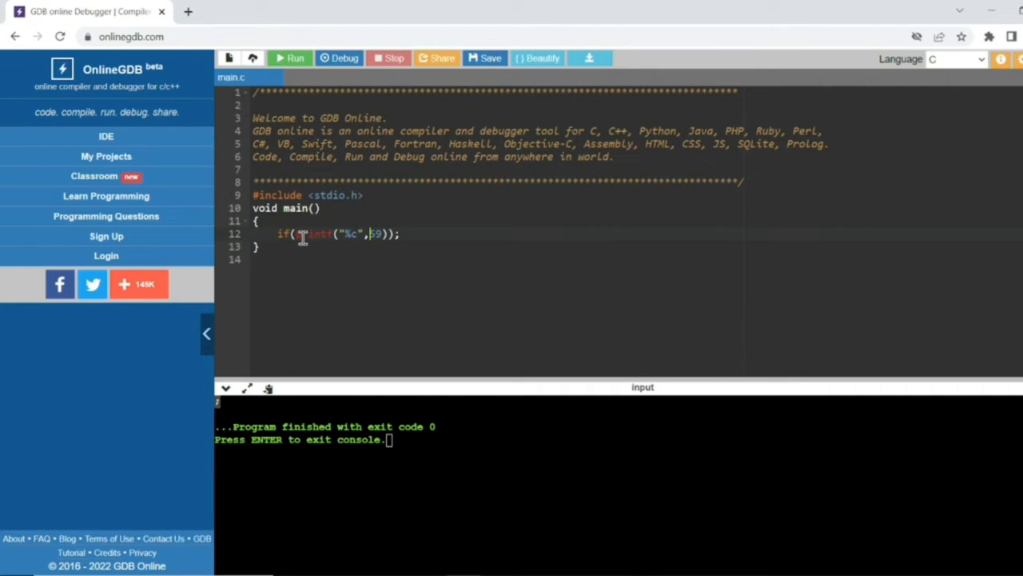
{"action": "mouse_move", "coordinate": [268, 190]}
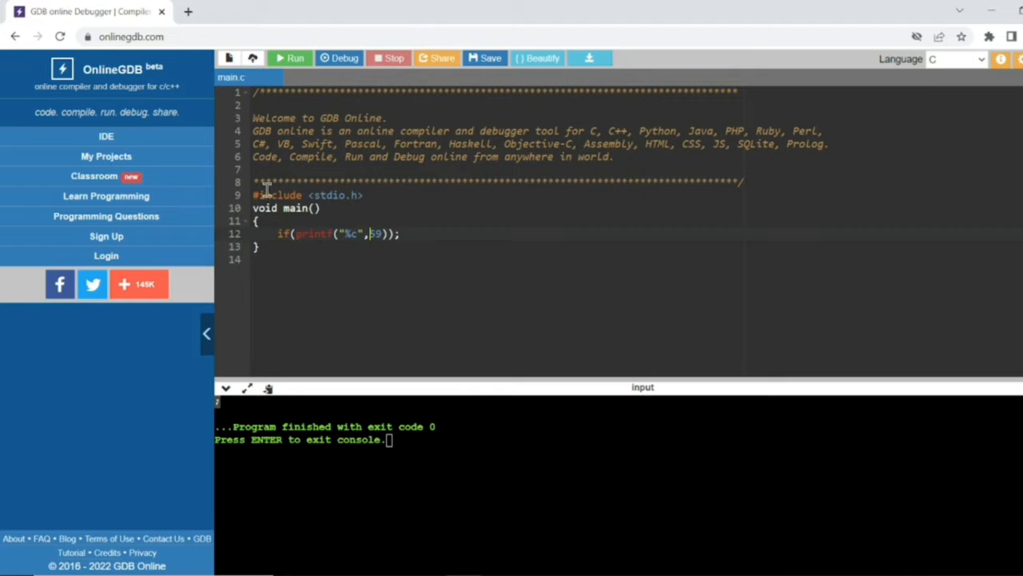
{"action": "mouse_move", "coordinate": [278, 234]}
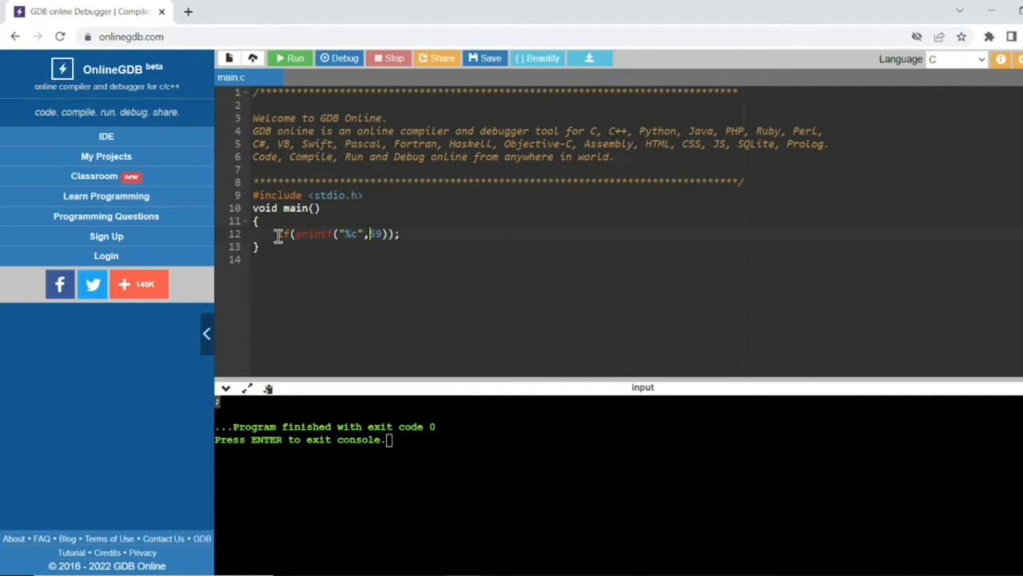
{"action": "mouse_move", "coordinate": [359, 226]}
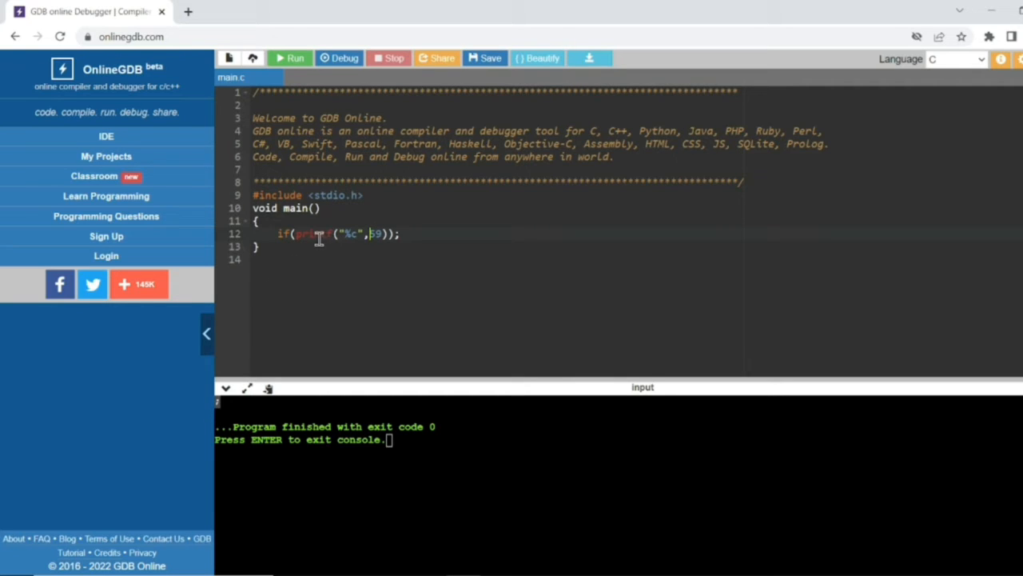
Step: Put printf with 59 in the if condition and print "condition true"
{"action": "double_click", "coordinate": [314, 234]}
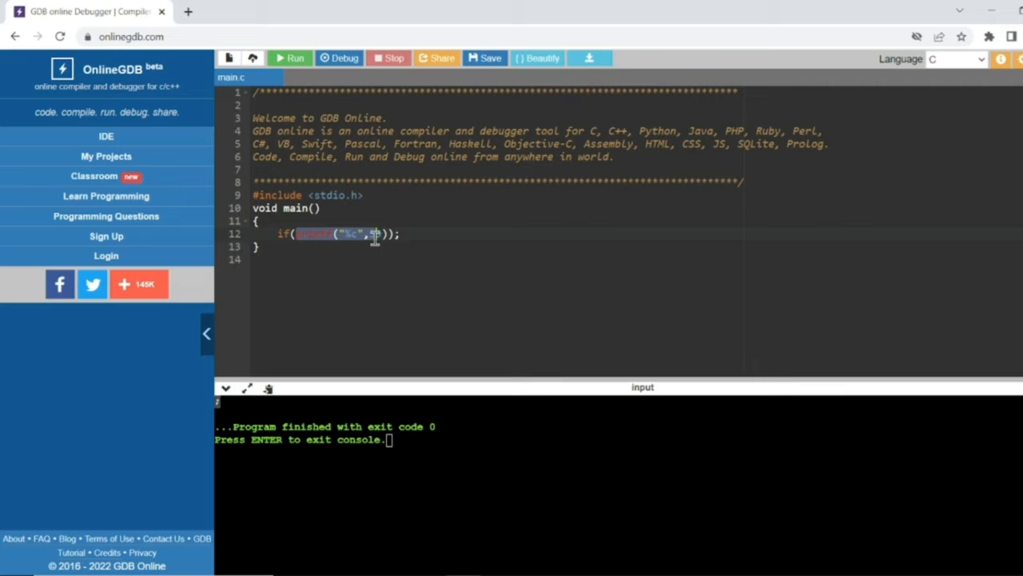
{"action": "type", "text": "59"}
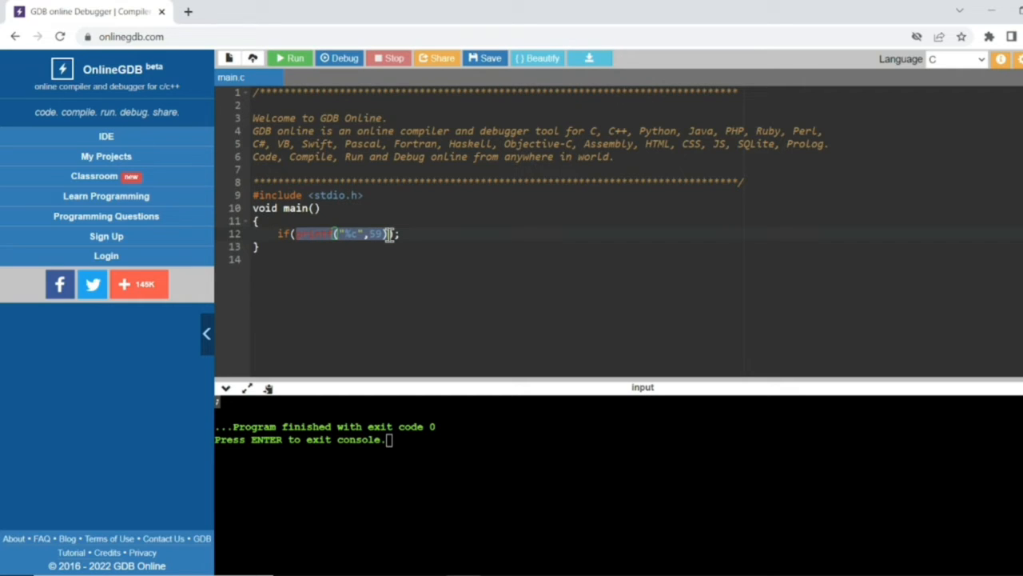
{"action": "left_click", "coordinate": [399, 234]}
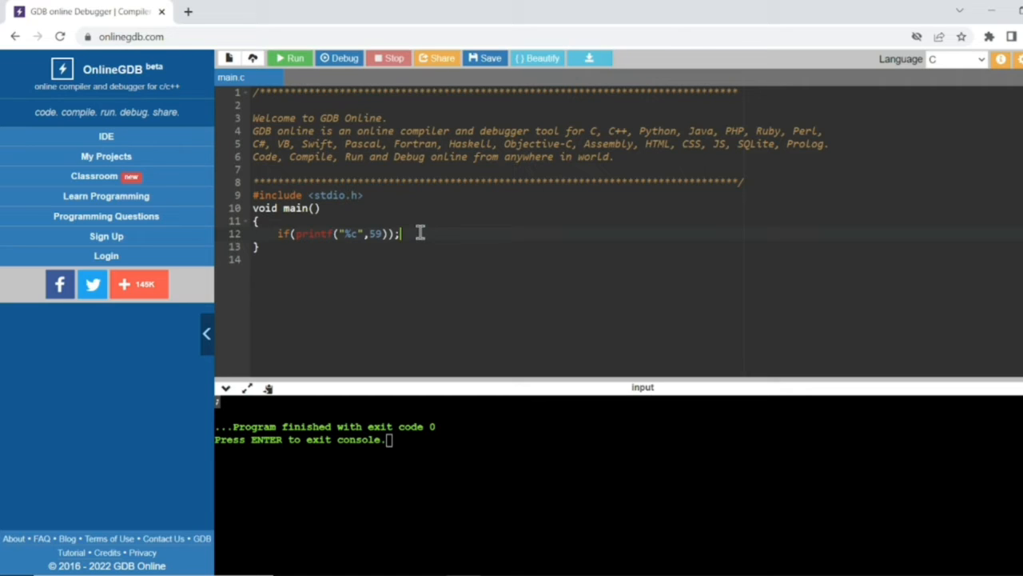
{"action": "key", "text": "Backspace"}
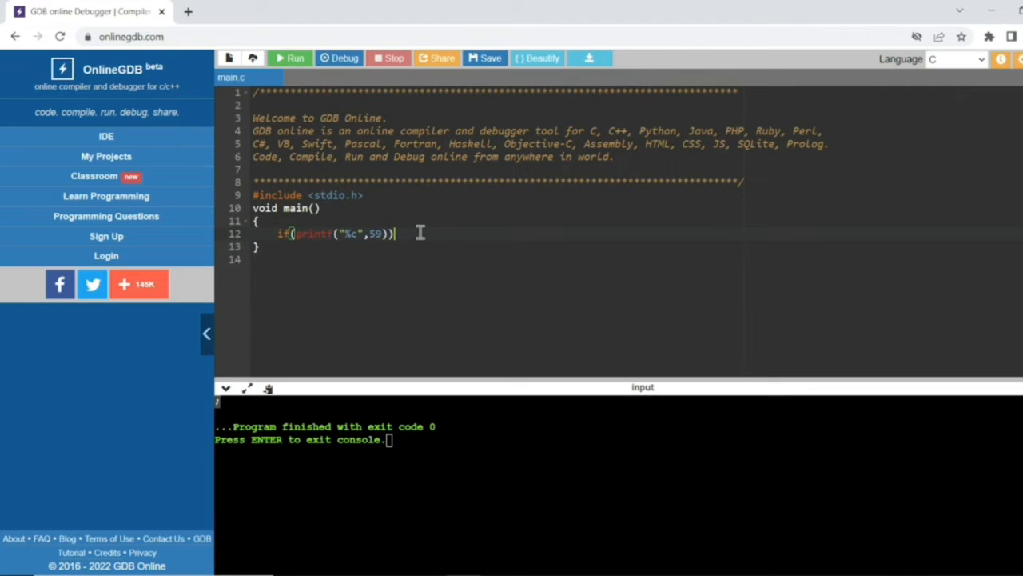
{"action": "type", "text": "printf(\""}
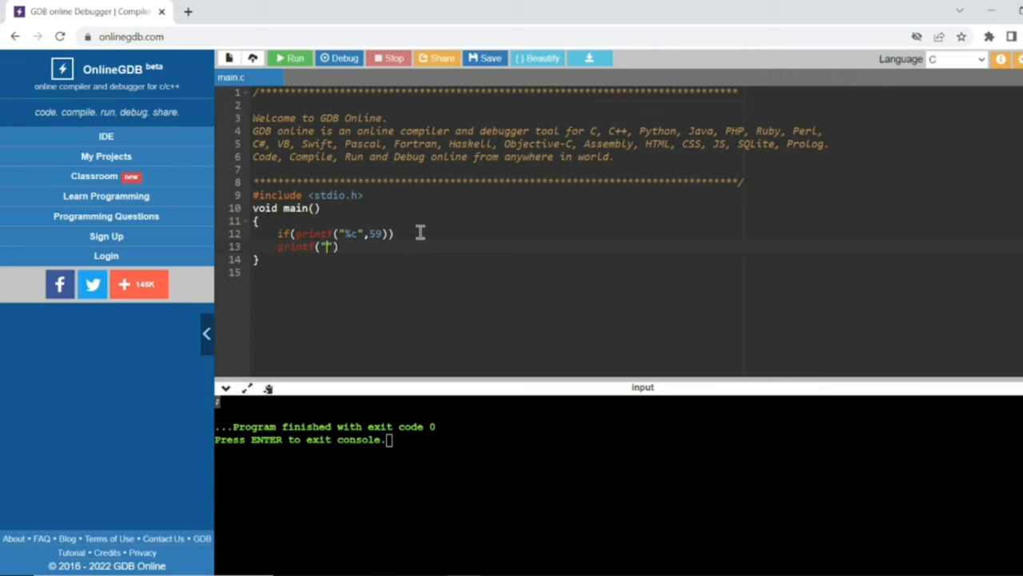
{"action": "type", "text": "condition tr"}
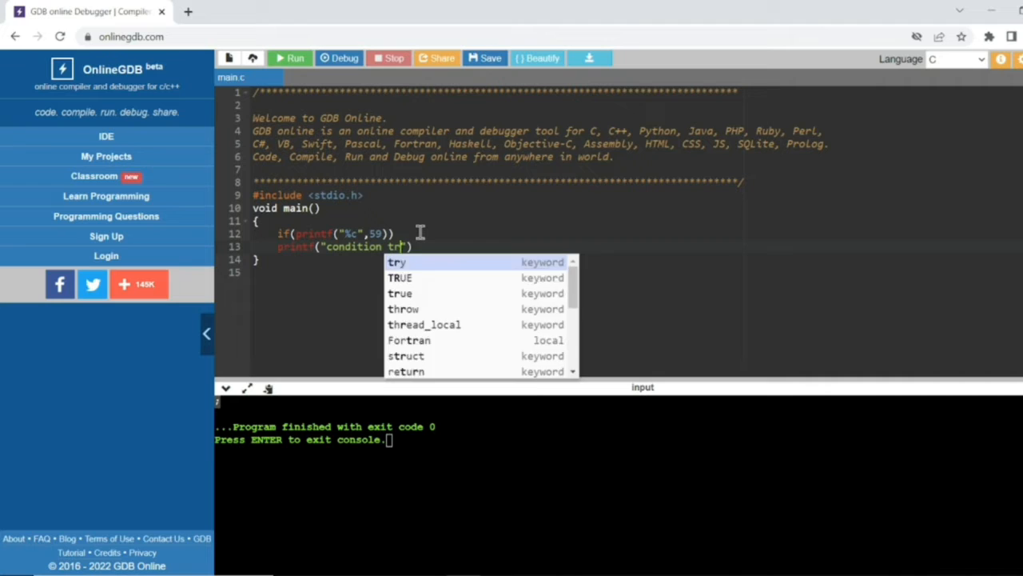
{"action": "type", "text": "ue"}
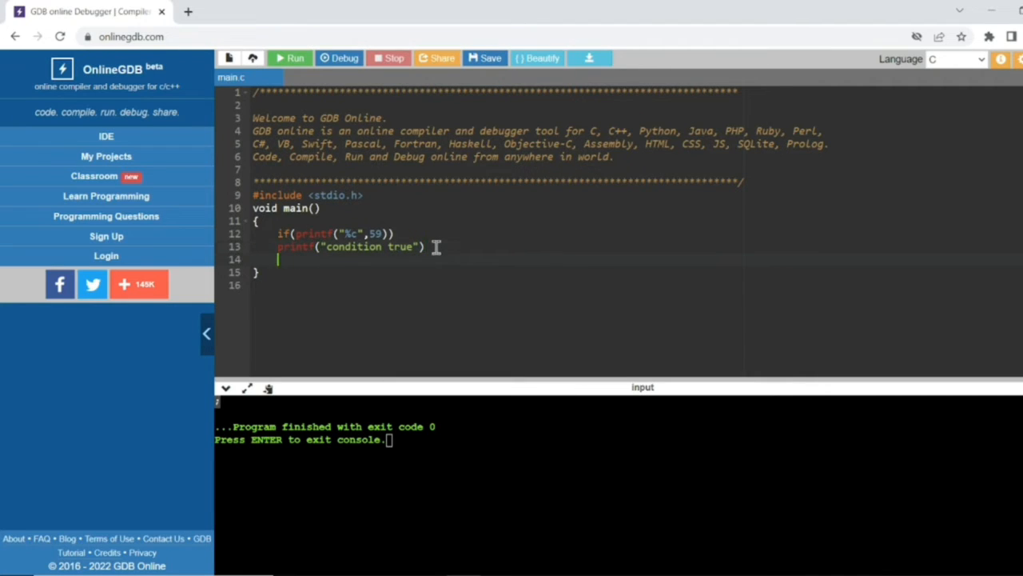
Step: Add an else printing "condition false" and change the character code 59 to 48
{"action": "key", "text": "Backspace"}
{"action": "type", "text": "printf"}
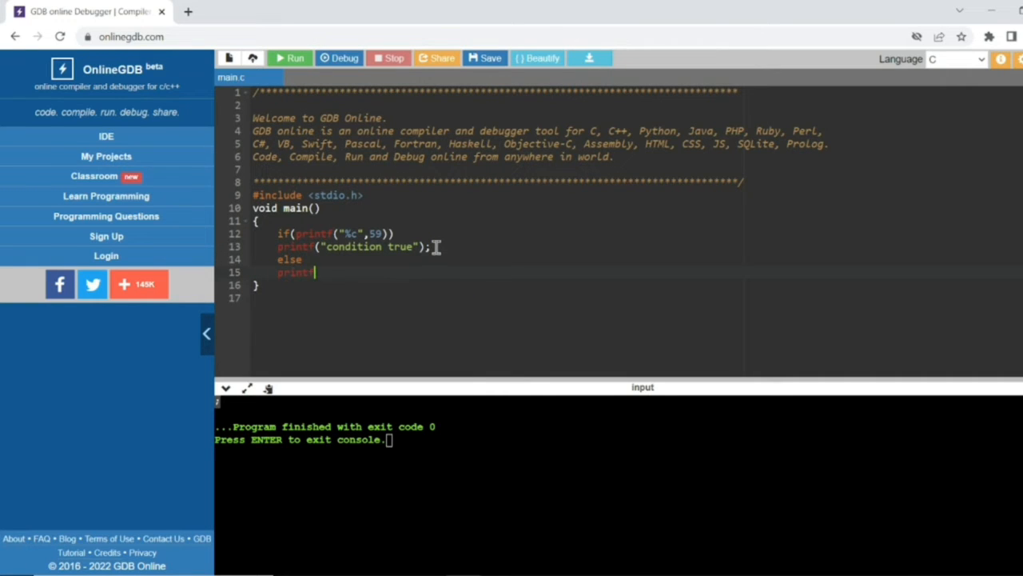
{"action": "type", "text": "()"}
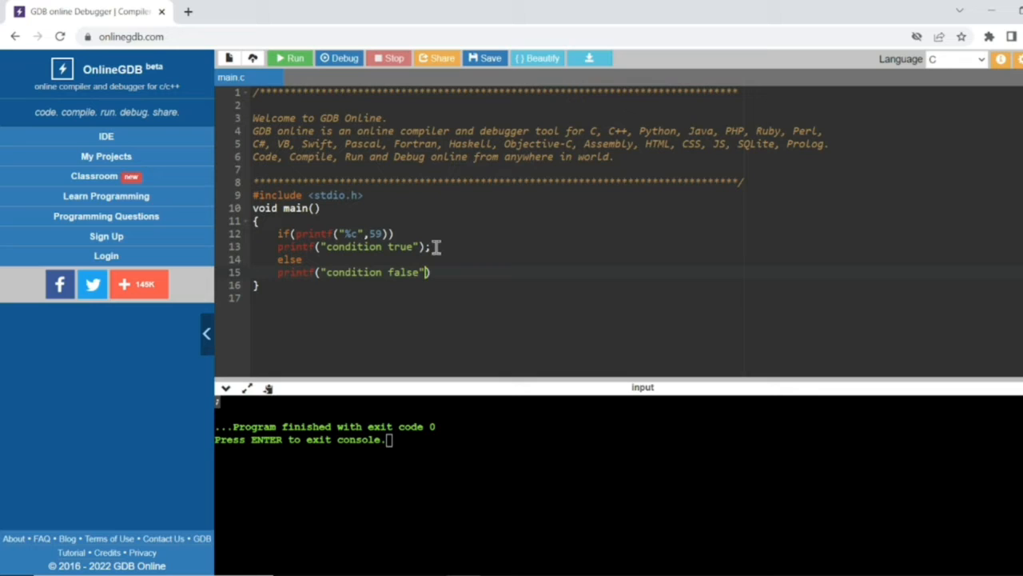
{"action": "type", "text": ";"}
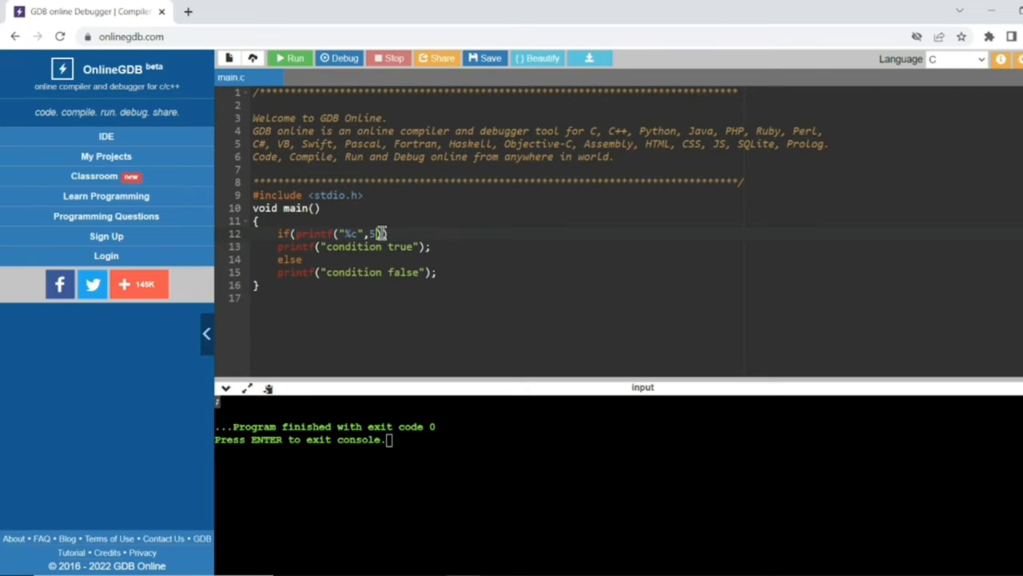
{"action": "type", "text": "48"}
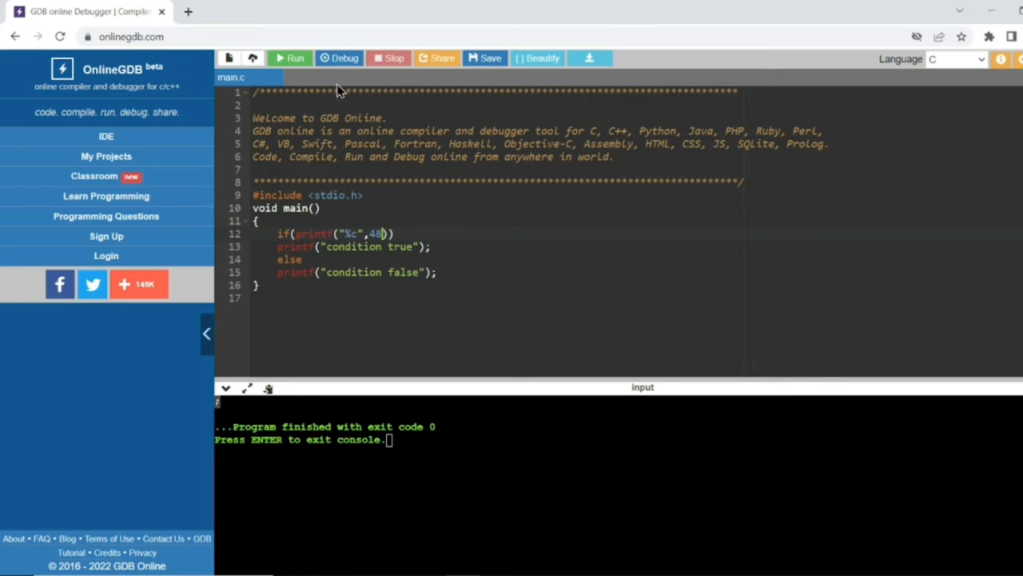
Step: Add \n to the format and comment // printf function return 1 --> if(nonzero)
{"action": "left_click", "coordinate": [290, 58]}
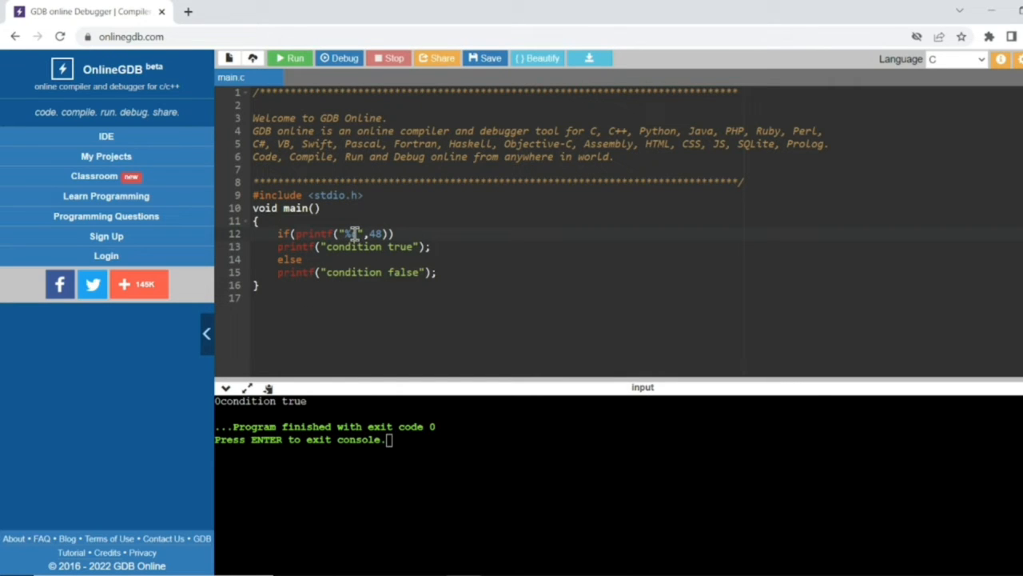
{"action": "type", "text": "c\\n"}
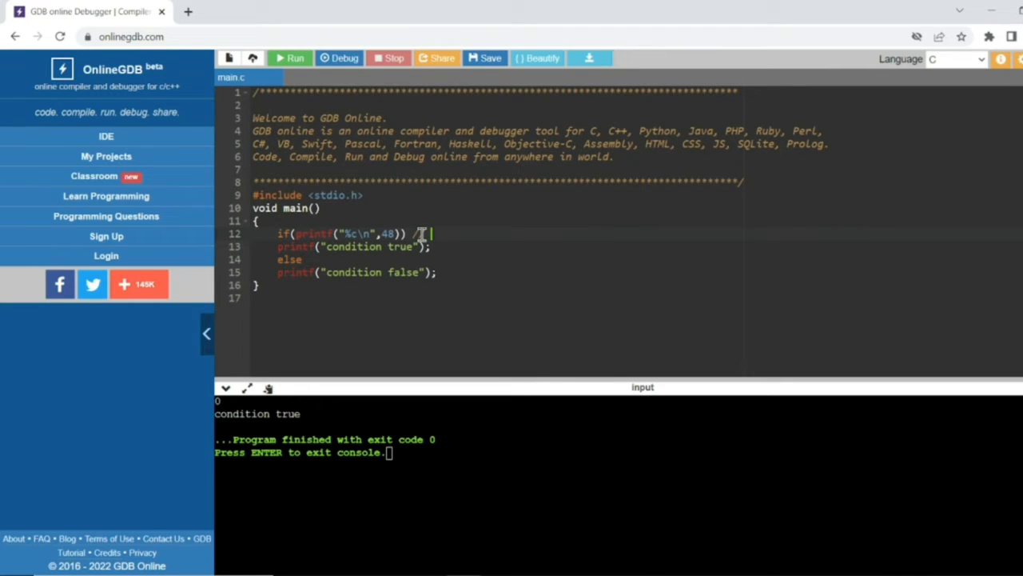
{"action": "type", "text": "printf function"}
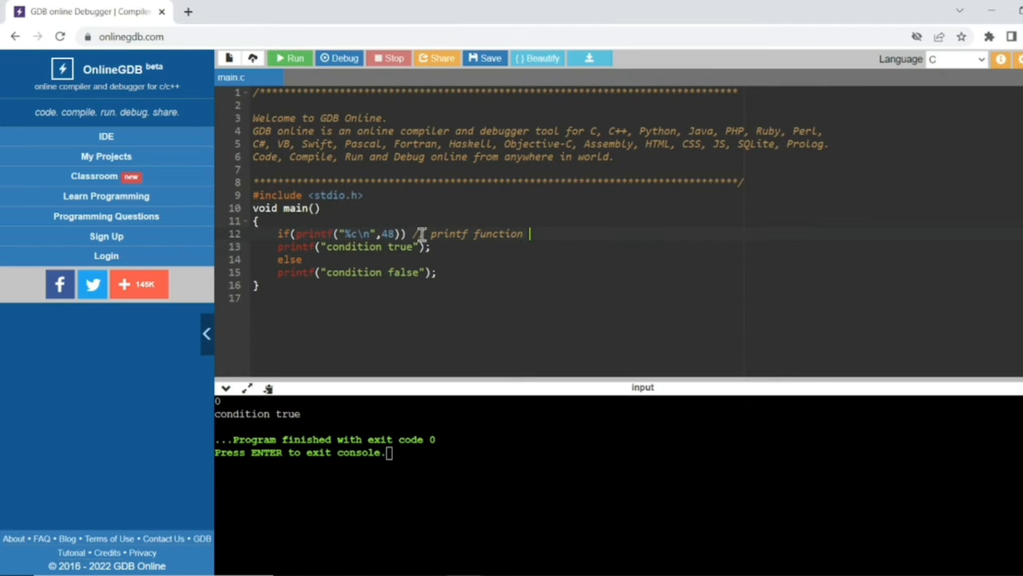
{"action": "type", "text": "return 1"}
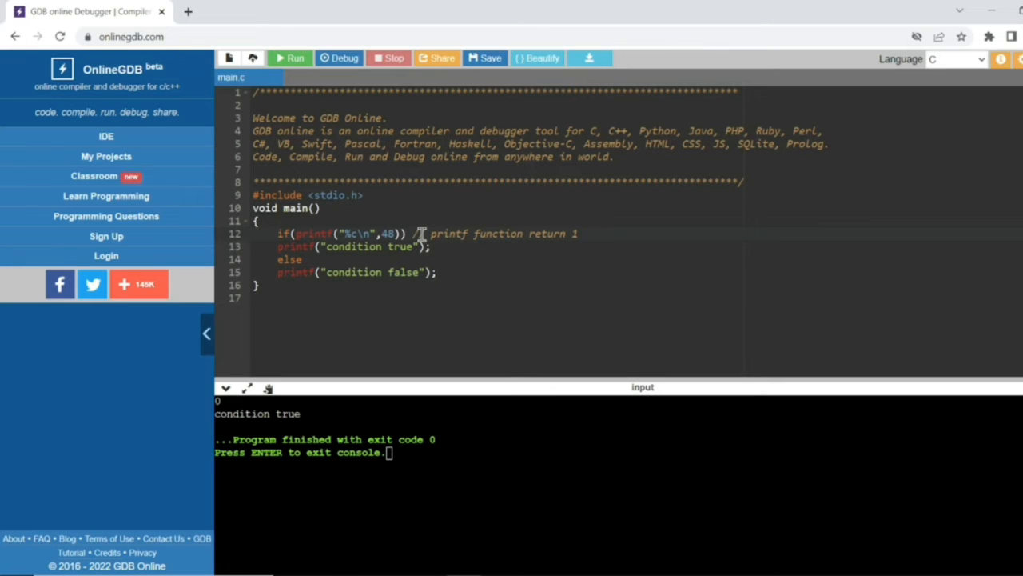
{"action": "type", "text": "-->"}
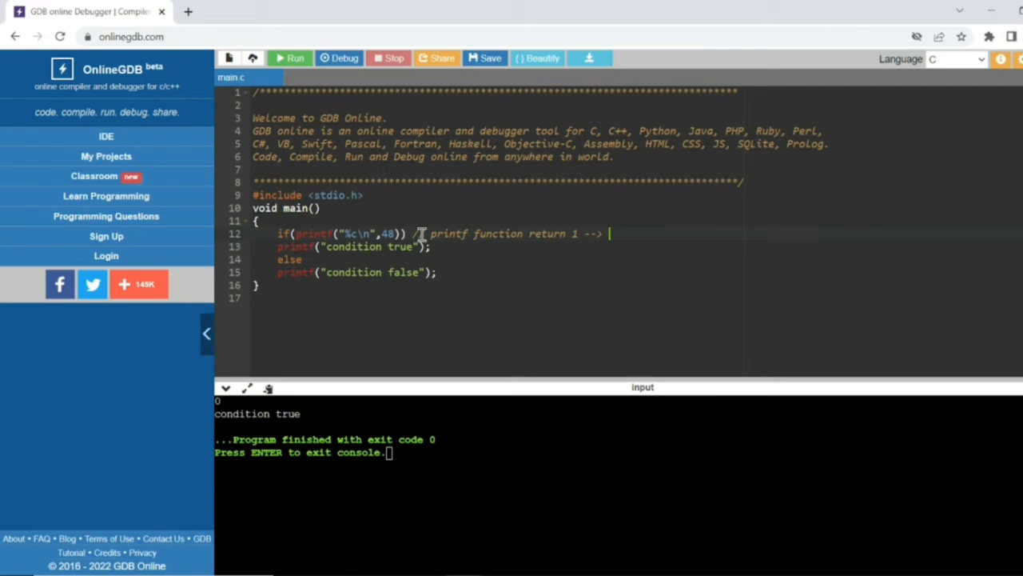
{"action": "type", "text": "if()"}
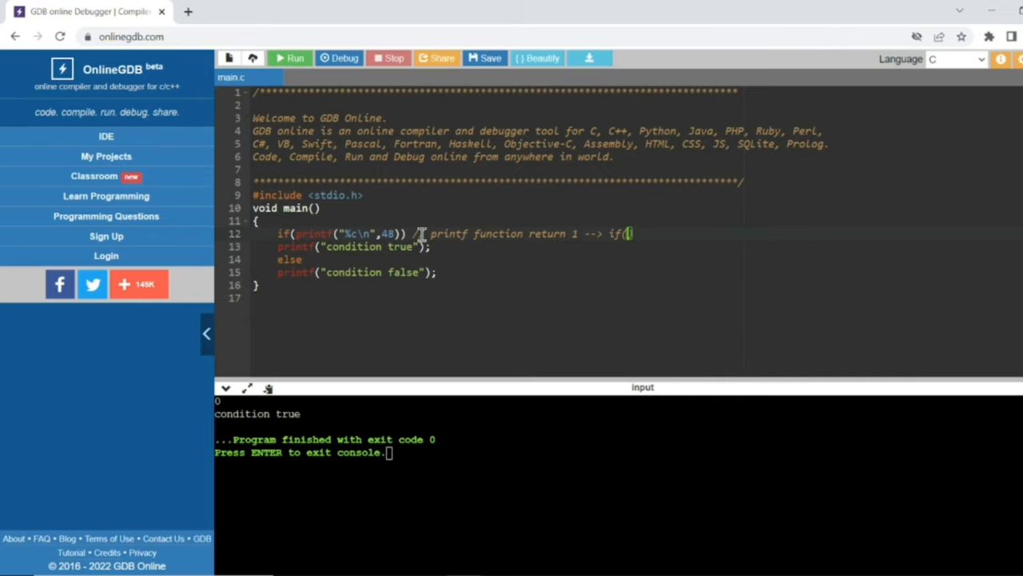
{"action": "type", "text": "nonzero"}
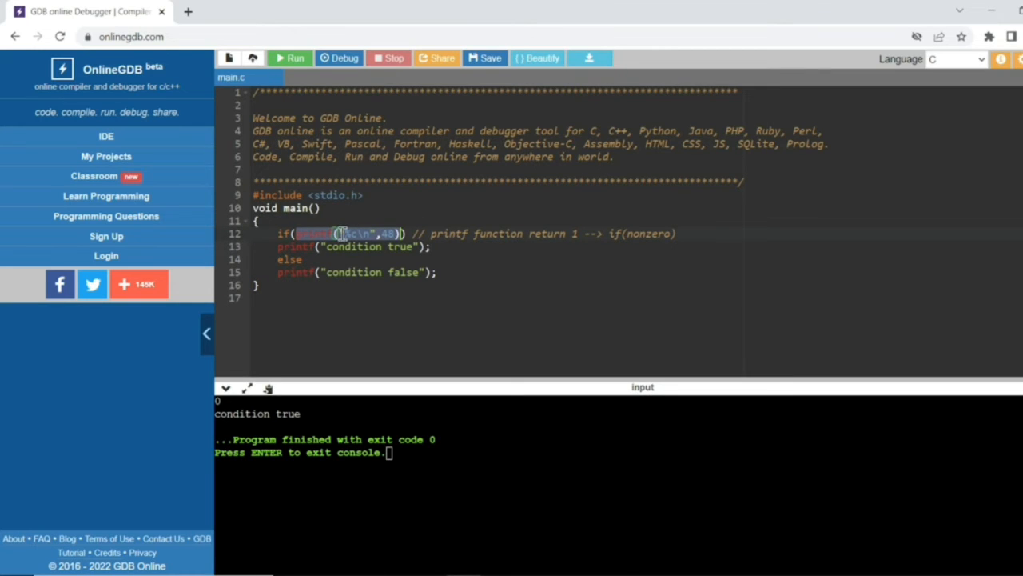
{"action": "mouse_move", "coordinate": [286, 233]}
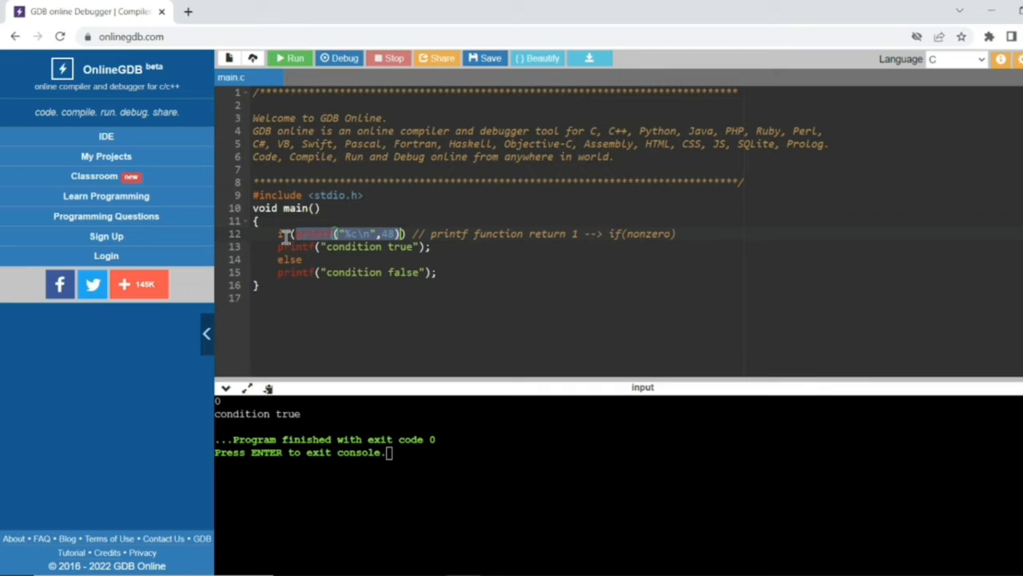
{"action": "mouse_move", "coordinate": [690, 240]}
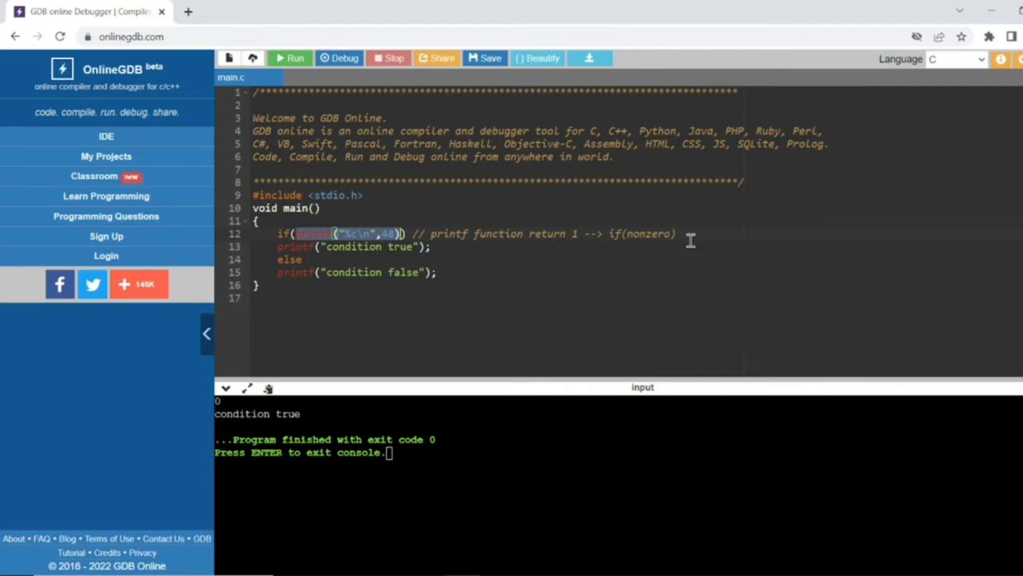
{"action": "mouse_move", "coordinate": [410, 254]}
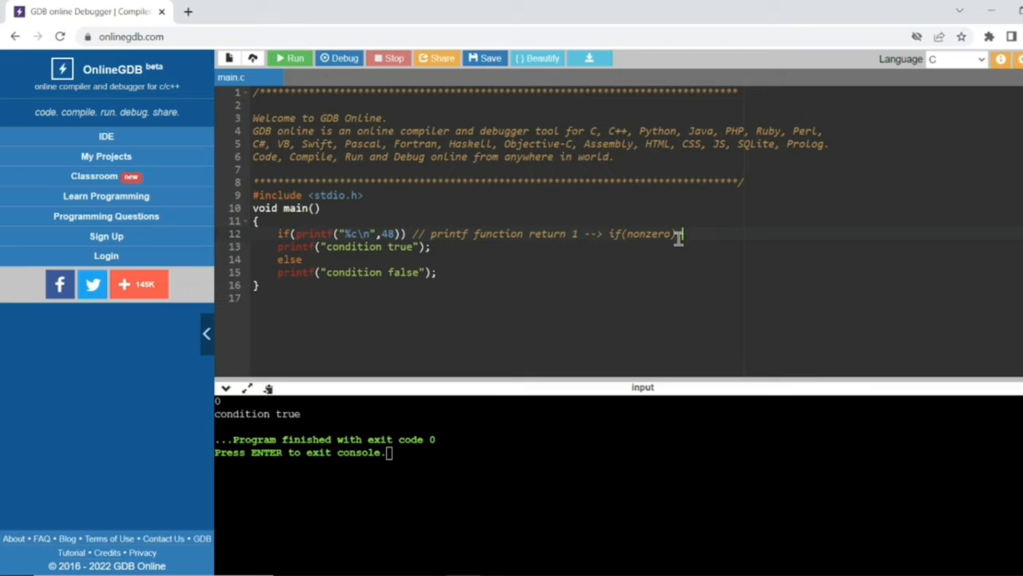
Step: Set the condition to if(0), append Note to the comment, and run it
{"action": "type", "text": "n"}
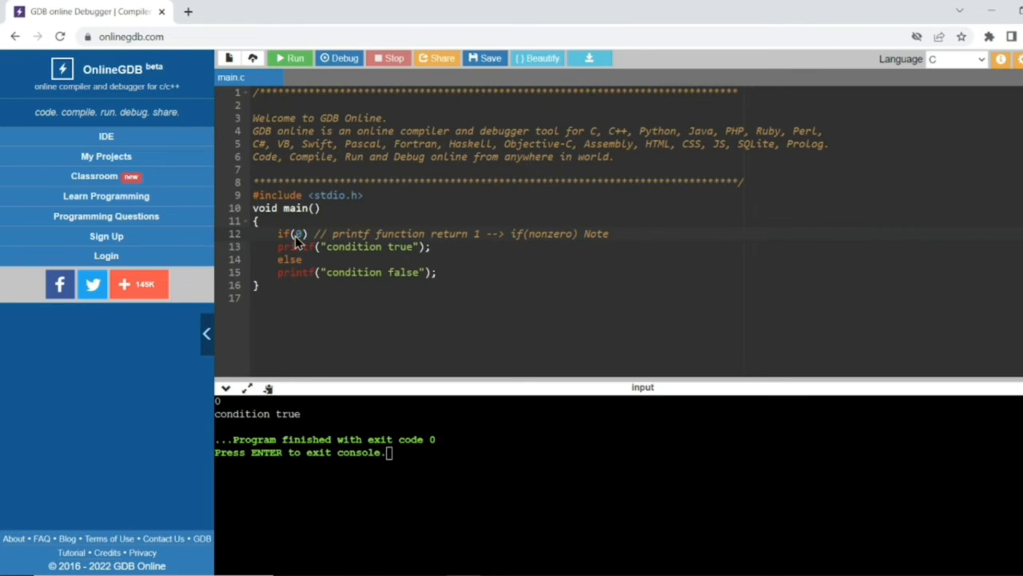
{"action": "double_click", "coordinate": [288, 234]}
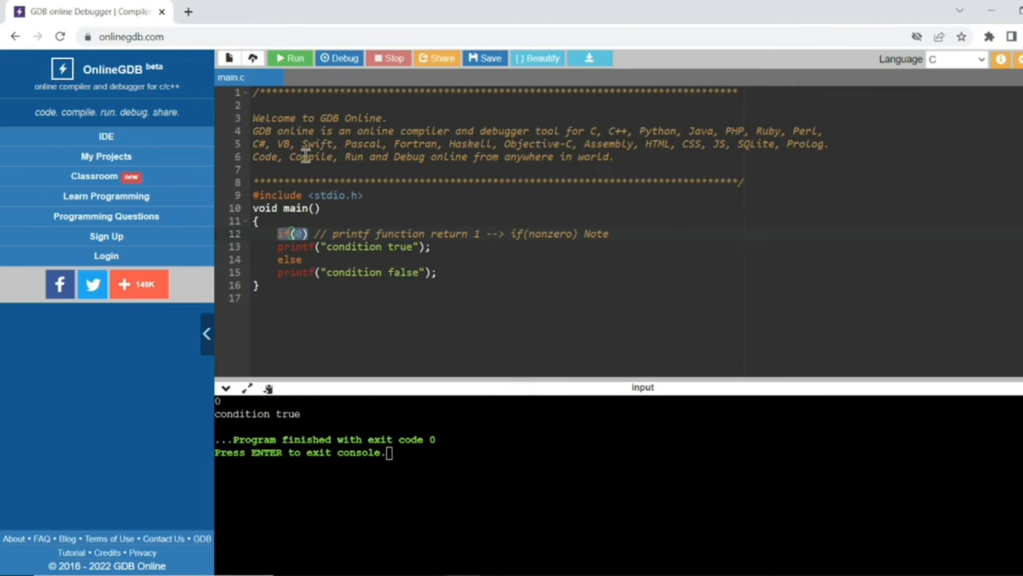
{"action": "left_click", "coordinate": [291, 58]}
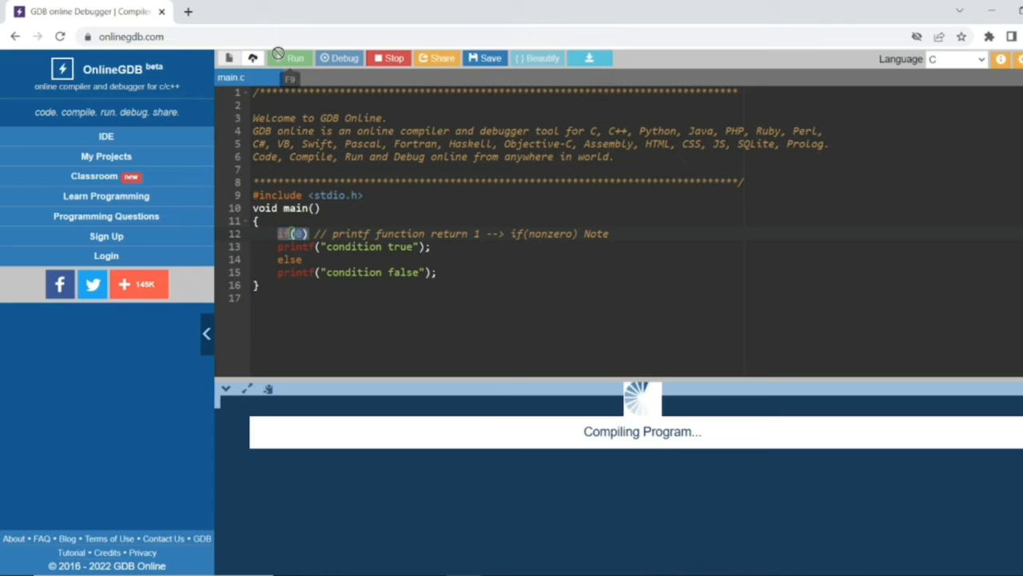
{"action": "left_click", "coordinate": [290, 58]}
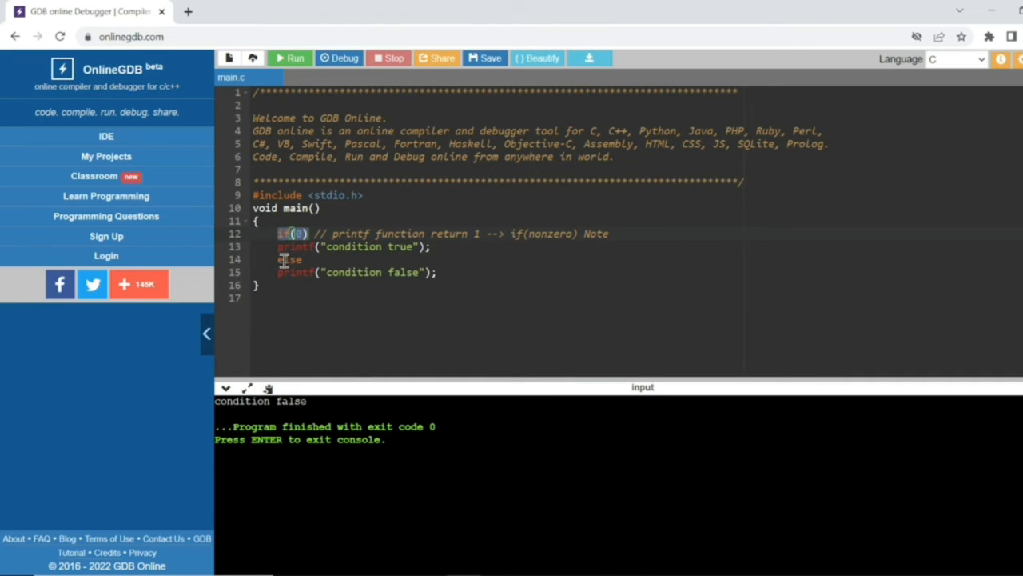
{"action": "mouse_move", "coordinate": [312, 406]}
{"action": "type", "text": "printf(\"%d\");"}
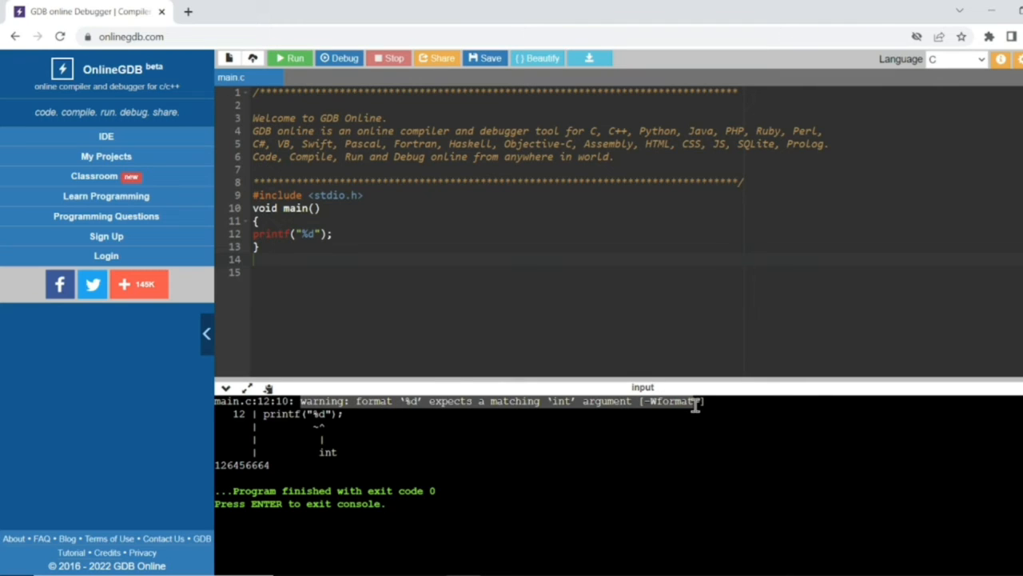
Step: Rerun the bare printf("%d"); program to show the warning and garbage output
{"action": "left_click", "coordinate": [289, 58]}
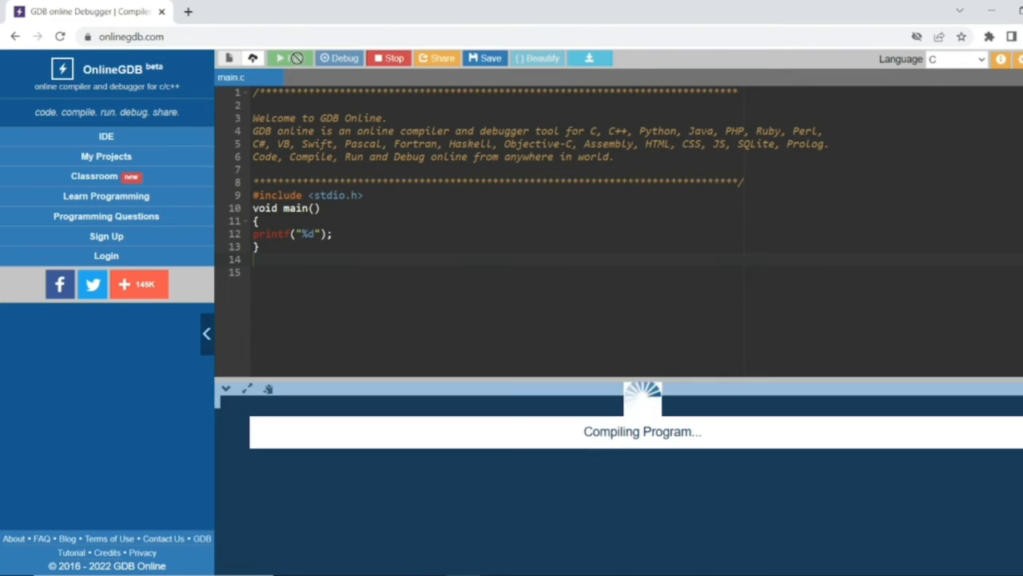